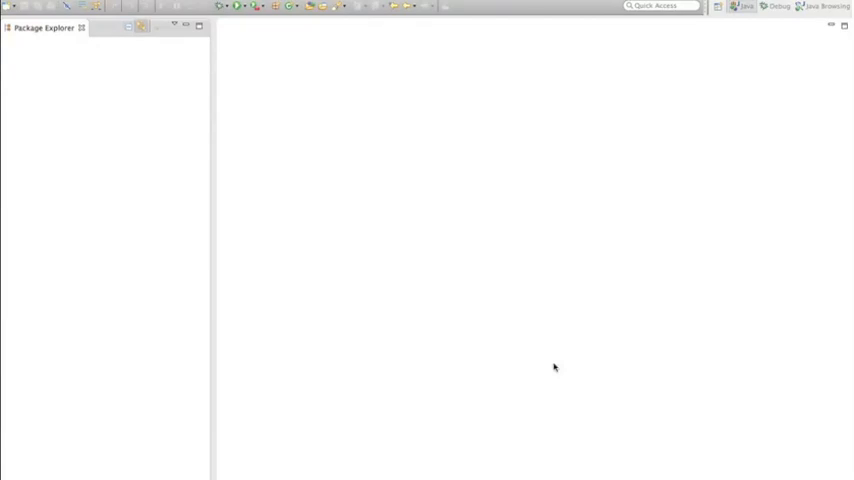
{"action": "mouse_move", "coordinate": [472, 340]}
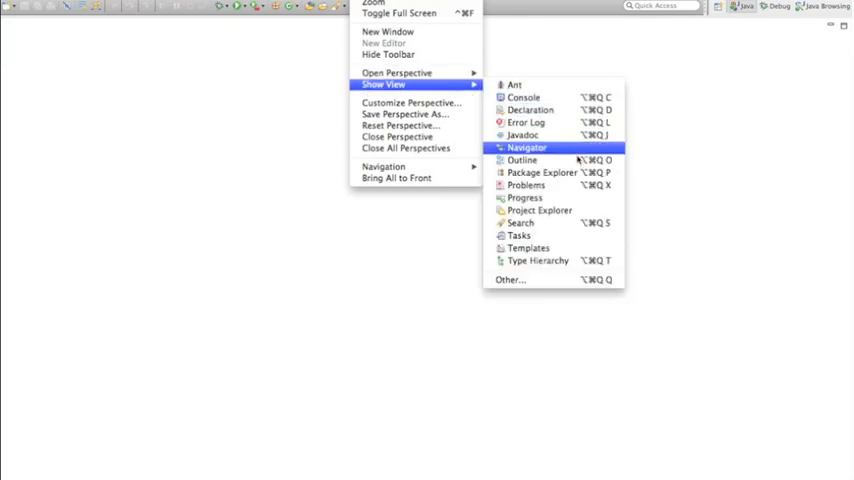
{"action": "mouse_move", "coordinate": [568, 150]}
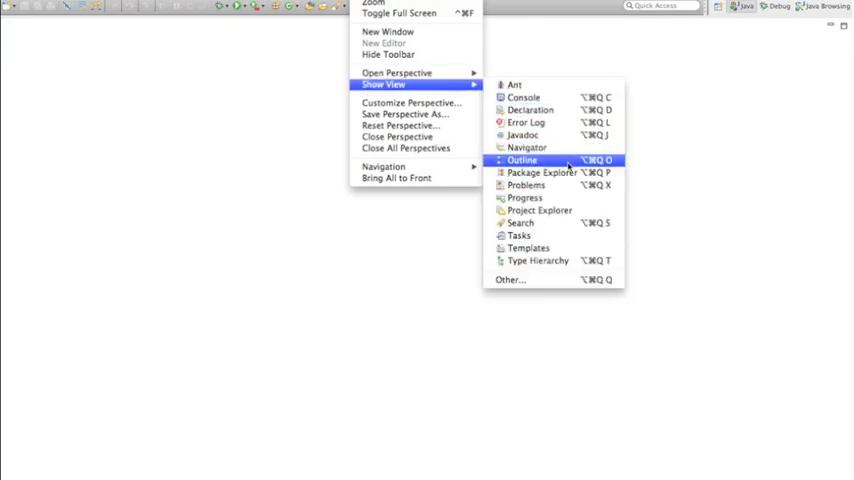
{"action": "mouse_move", "coordinate": [544, 172]}
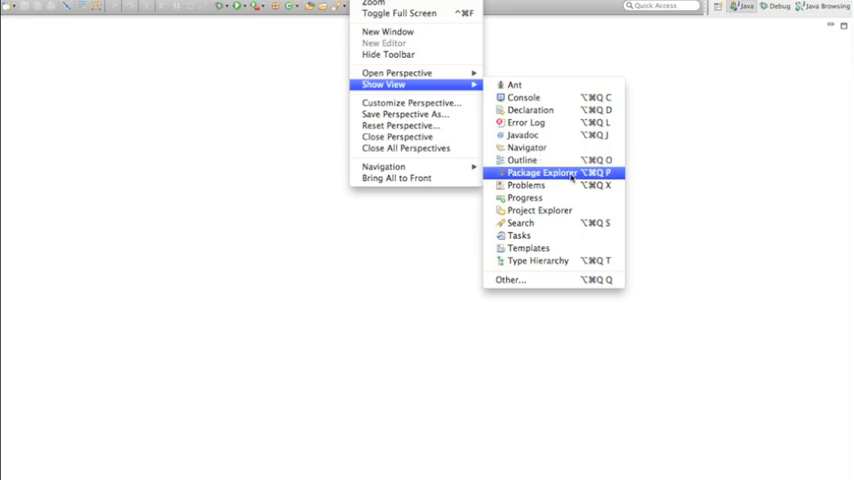
- Show the Package Explorer view in the workbench
{"action": "left_click", "coordinate": [544, 172]}
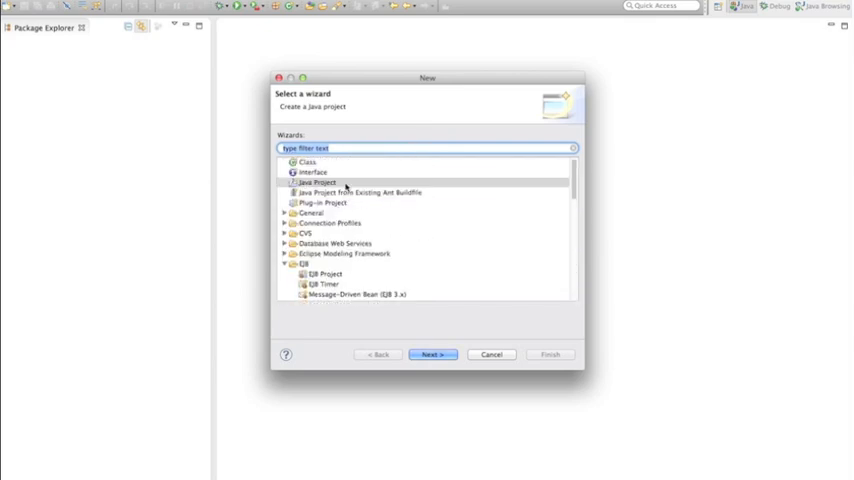
- Start a new Java Project from the wizard and continue to its settings page
{"action": "left_click", "coordinate": [318, 184]}
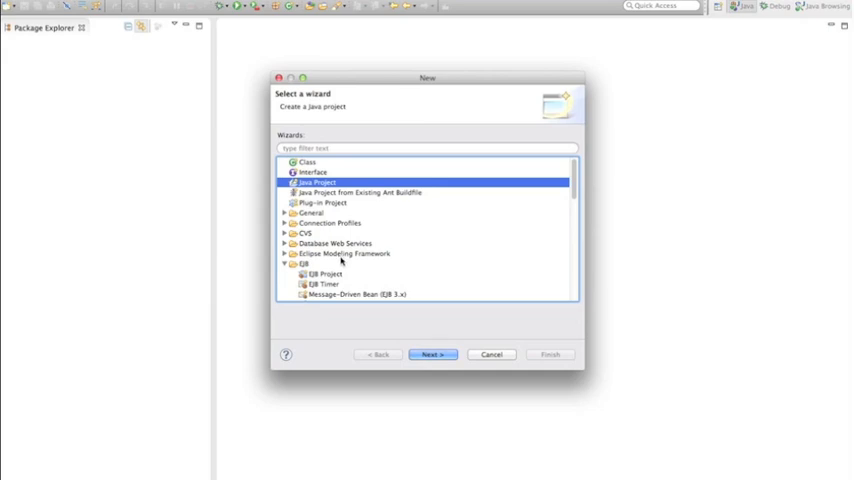
{"action": "mouse_move", "coordinate": [364, 290]}
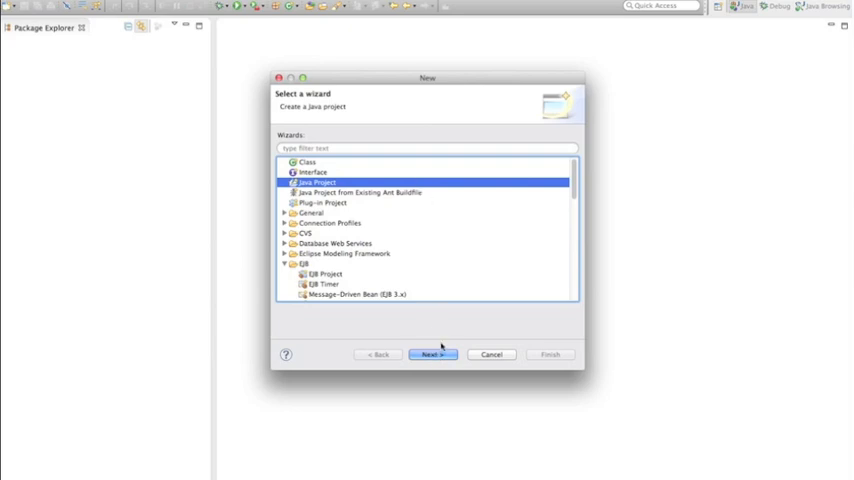
{"action": "mouse_move", "coordinate": [424, 316]}
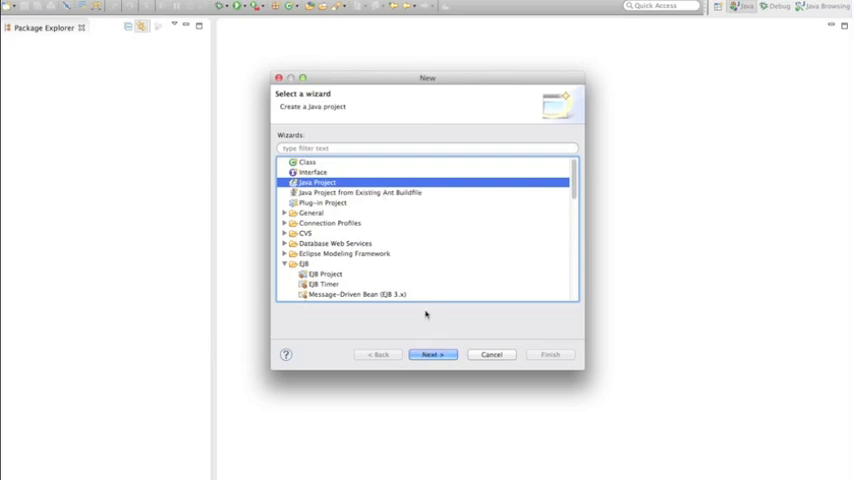
{"action": "left_click", "coordinate": [432, 354]}
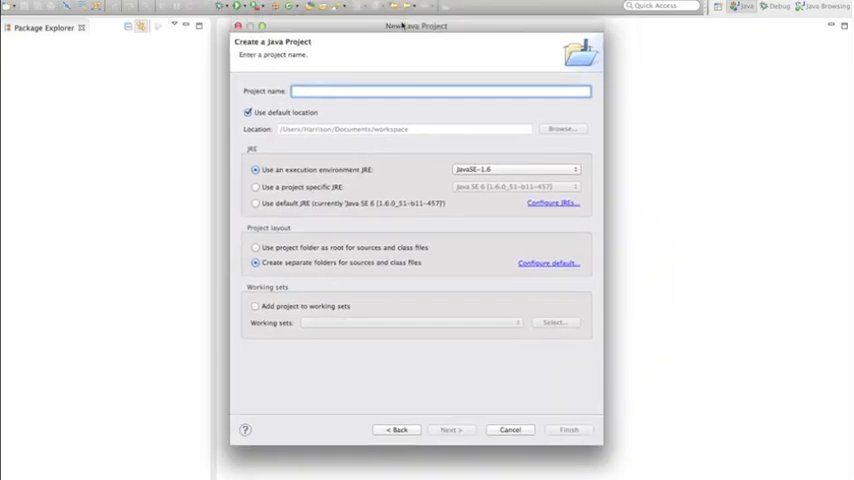
{"action": "mouse_move", "coordinate": [464, 60]}
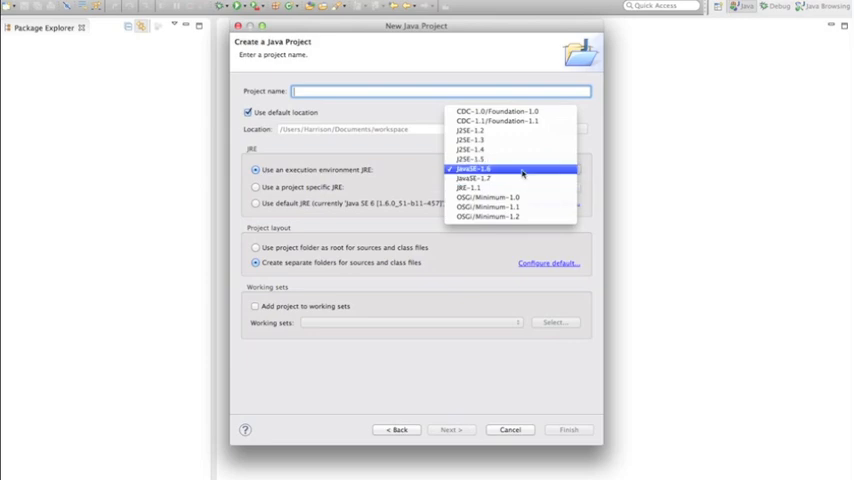
{"action": "mouse_move", "coordinate": [510, 180]}
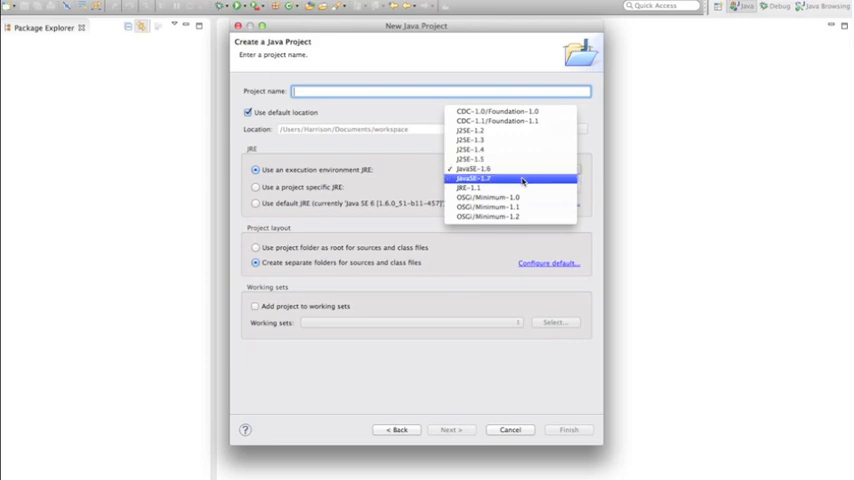
- Choose JavaSE-1.6 as the execution environment and begin entering the project name
{"action": "left_click", "coordinate": [472, 168]}
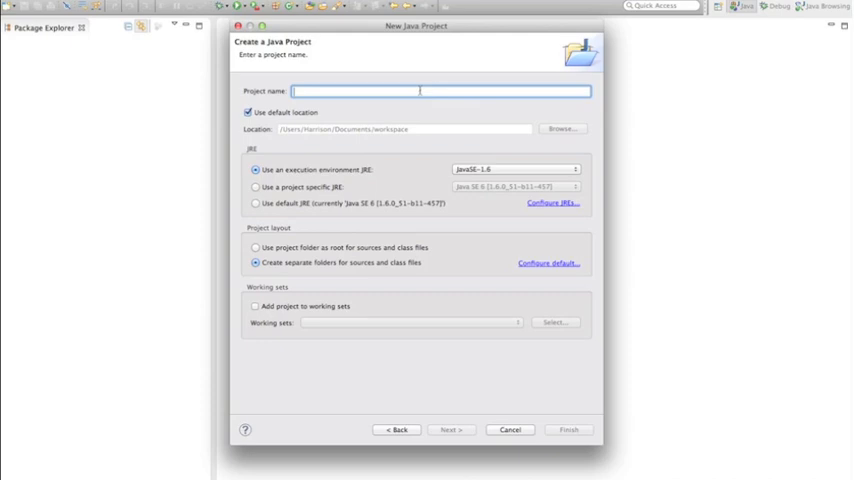
{"action": "type", "text": "Man"}
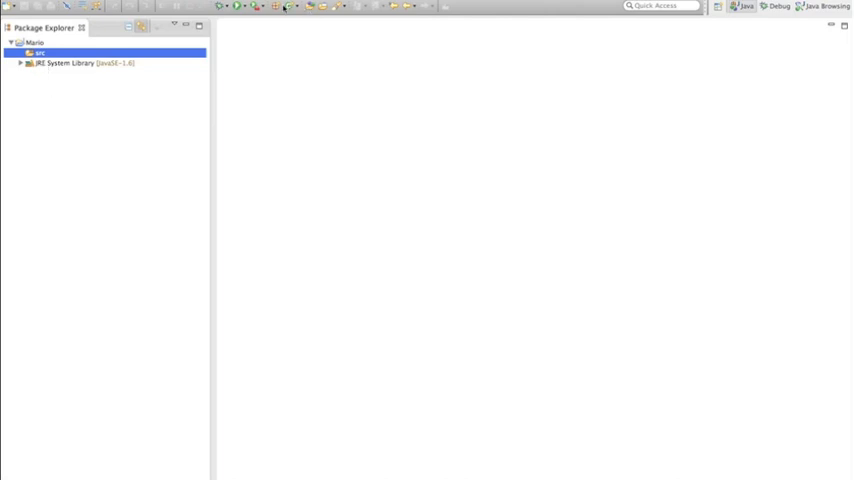
{"action": "mouse_move", "coordinate": [288, 8]}
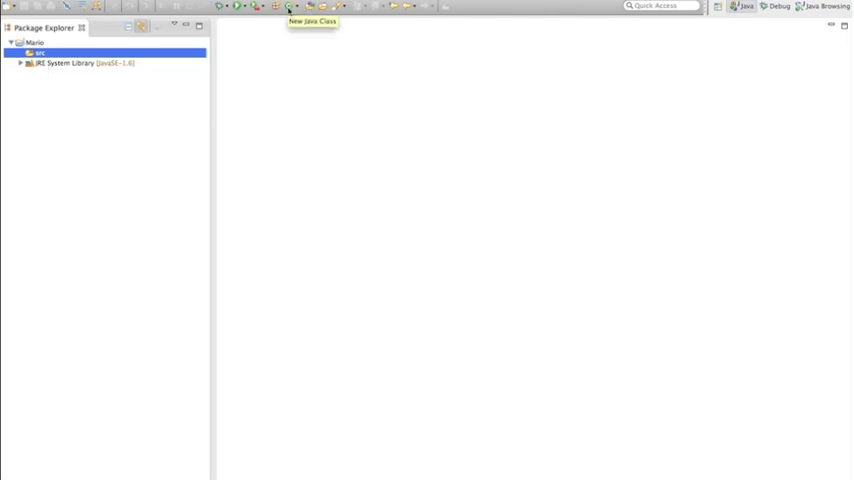
{"action": "mouse_move", "coordinate": [224, 48]}
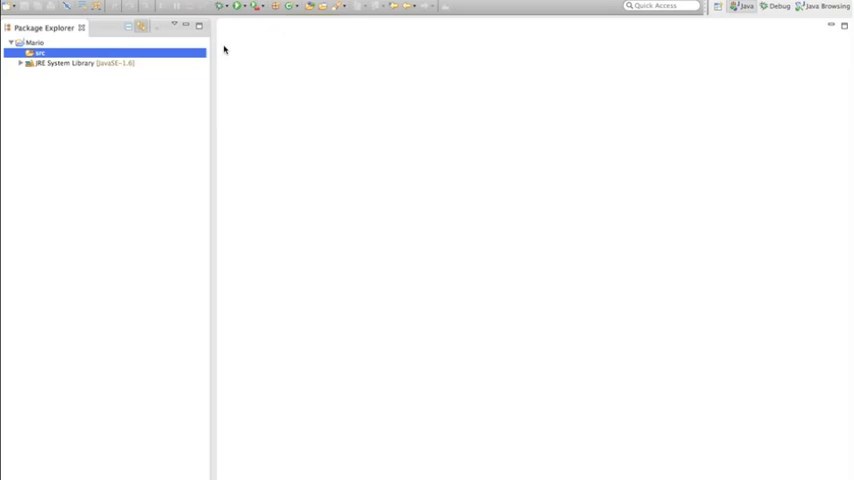
{"action": "mouse_move", "coordinate": [280, 6]}
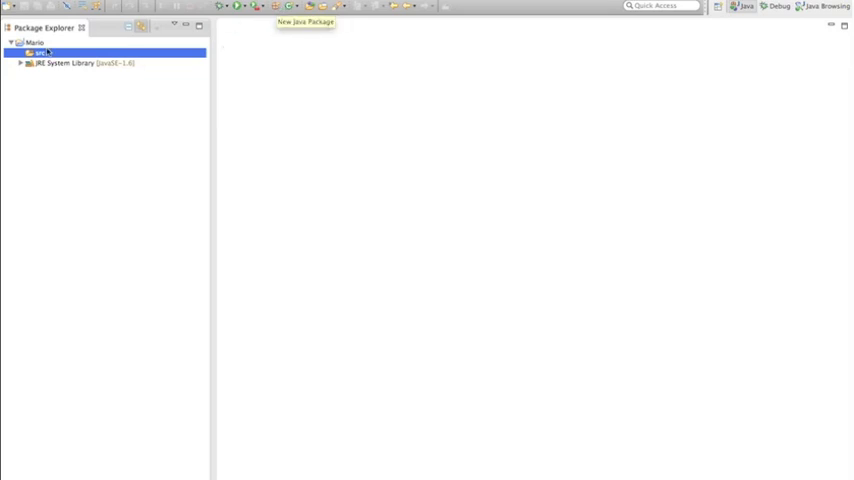
{"action": "mouse_move", "coordinate": [48, 54]}
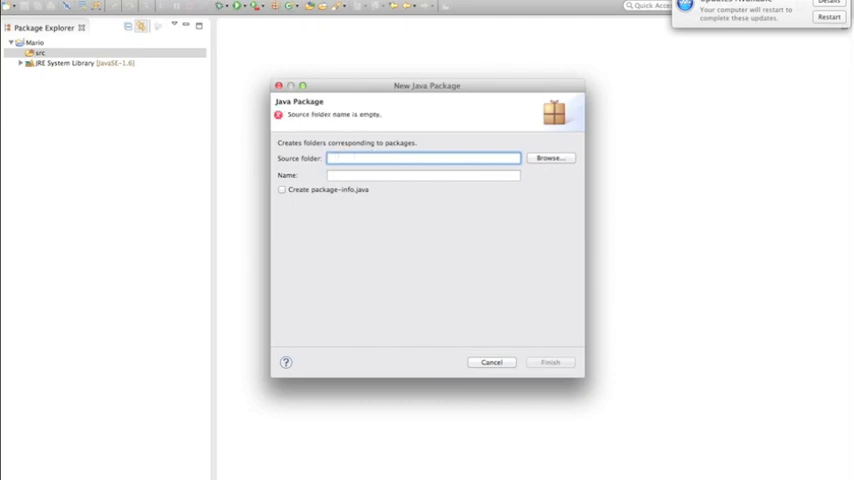
- Finish the project name 'Mario' and enter the package name com.tutorial.mario
{"action": "type", "text": "Mario/src"}
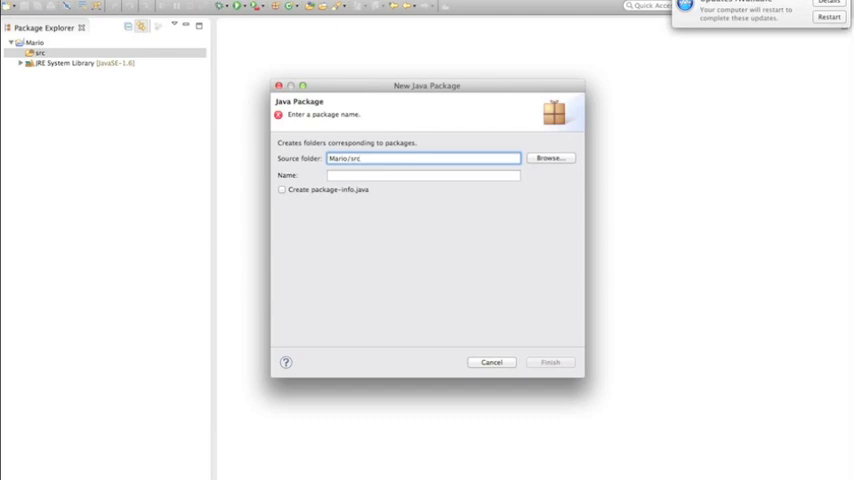
{"action": "left_click", "coordinate": [424, 176]}
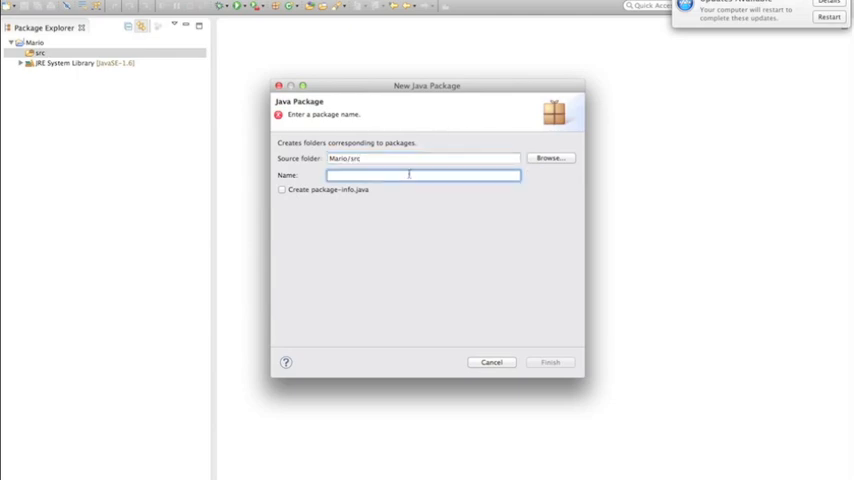
{"action": "type", "text": "com.tut"}
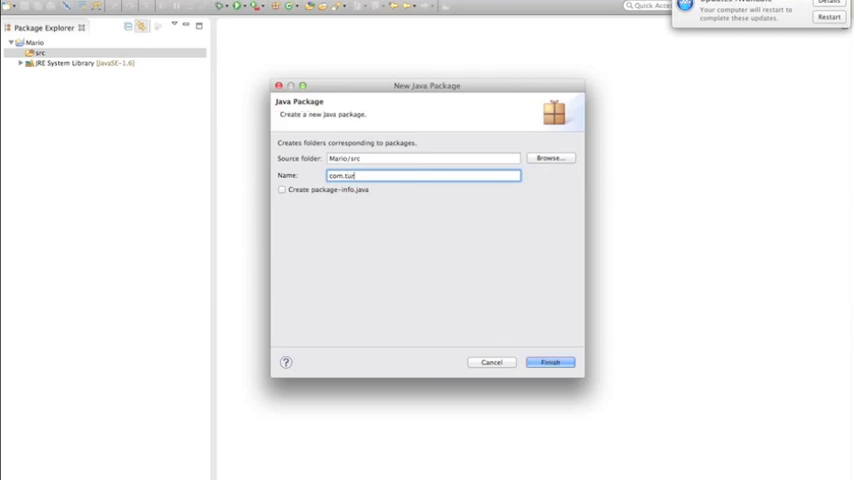
{"action": "type", "text": "orial.mario"}
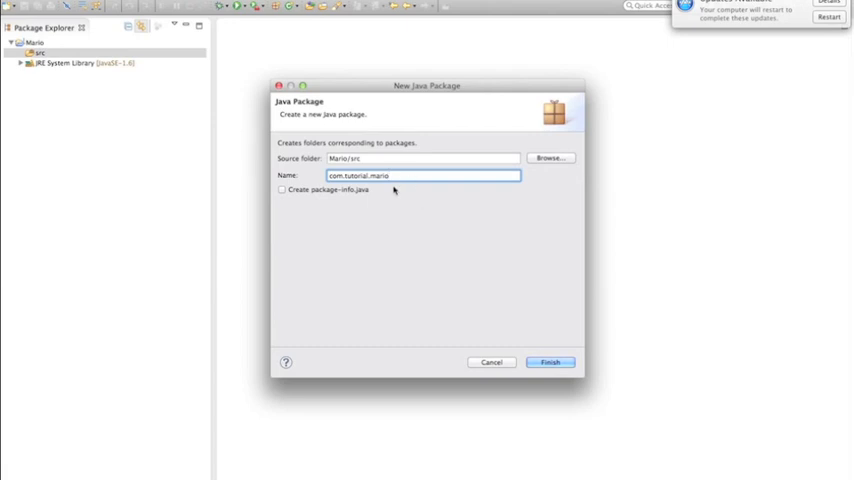
- Correct the package name to com.tutorial.mario without a trailing dot and create it
{"action": "double_click", "coordinate": [360, 176]}
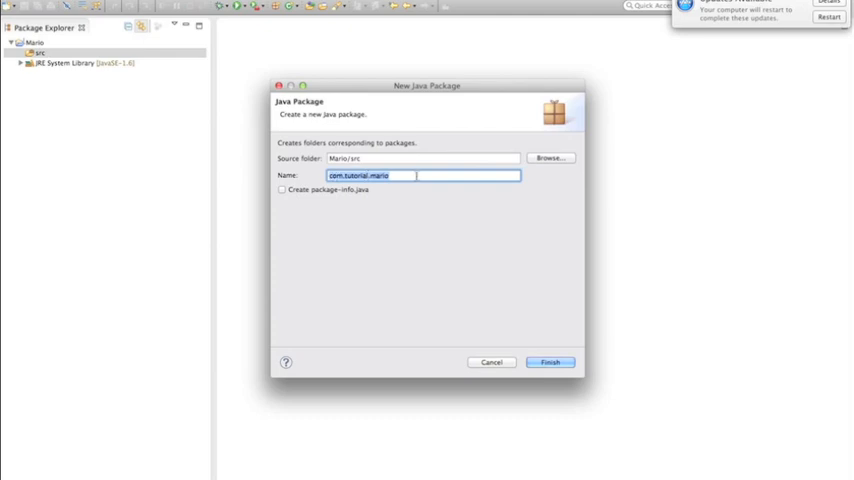
{"action": "left_click", "coordinate": [414, 176]}
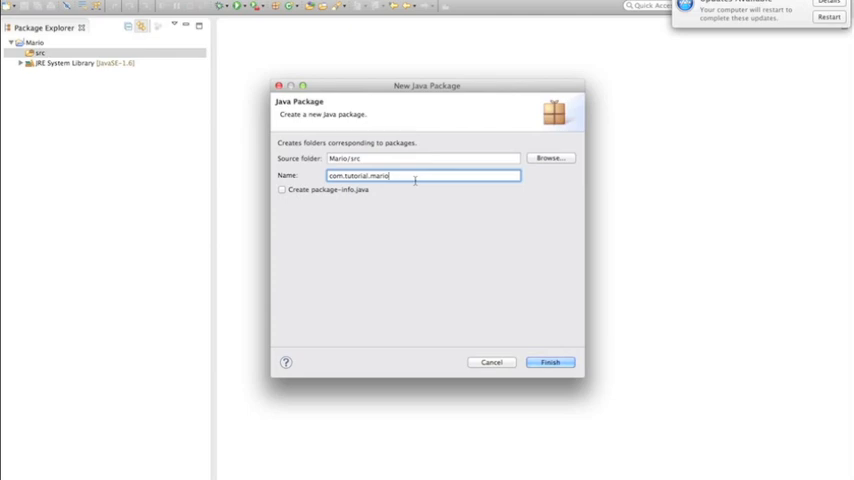
{"action": "type", "text": ".entity"}
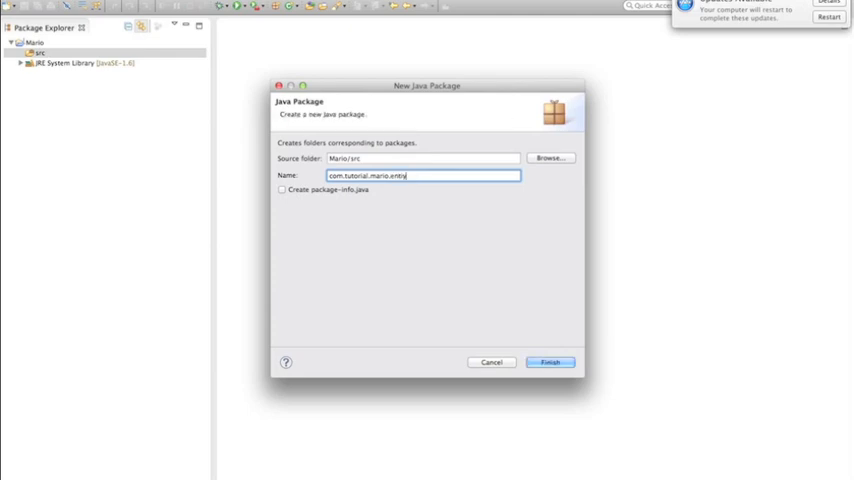
{"action": "key", "text": "BackSpace"}
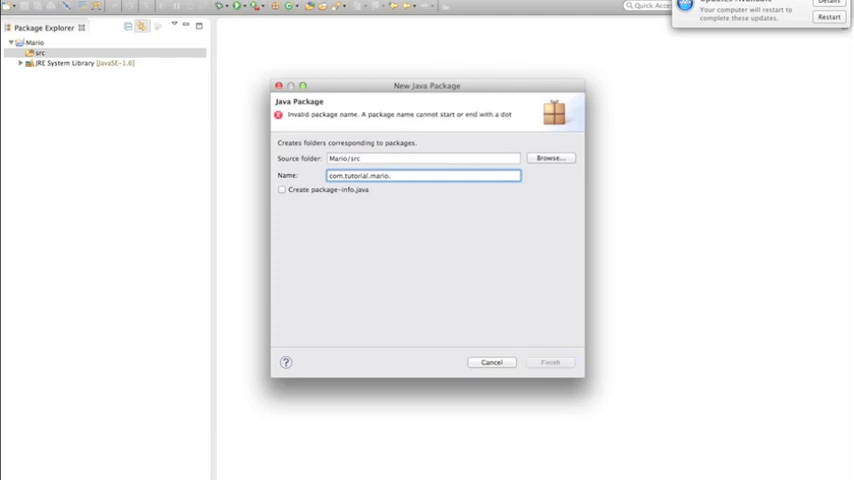
{"action": "key", "text": "Backspace"}
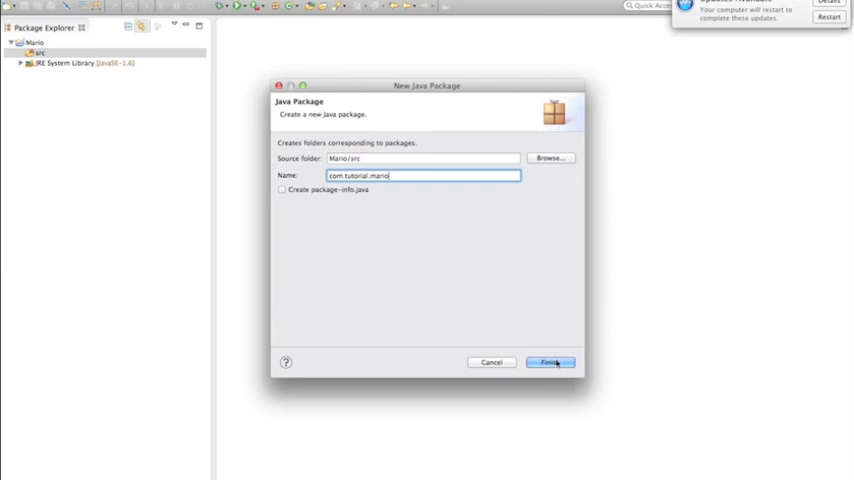
{"action": "left_click", "coordinate": [548, 362]}
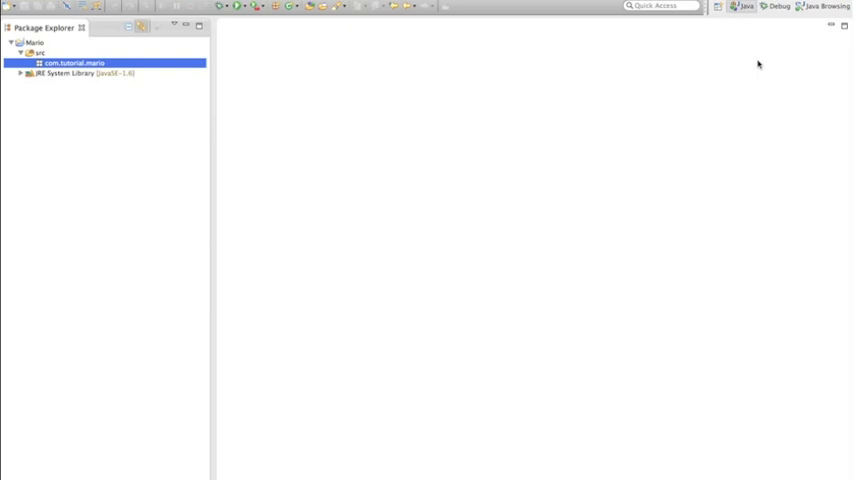
{"action": "mouse_move", "coordinate": [746, 66]}
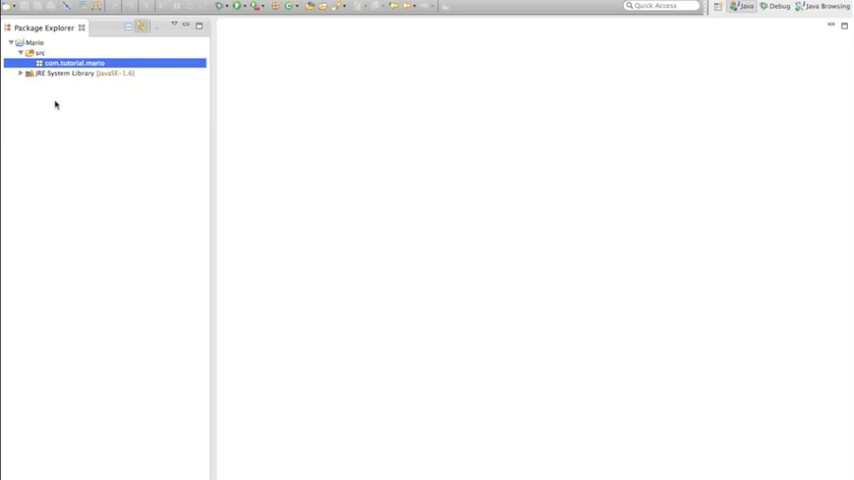
{"action": "mouse_move", "coordinate": [54, 106]}
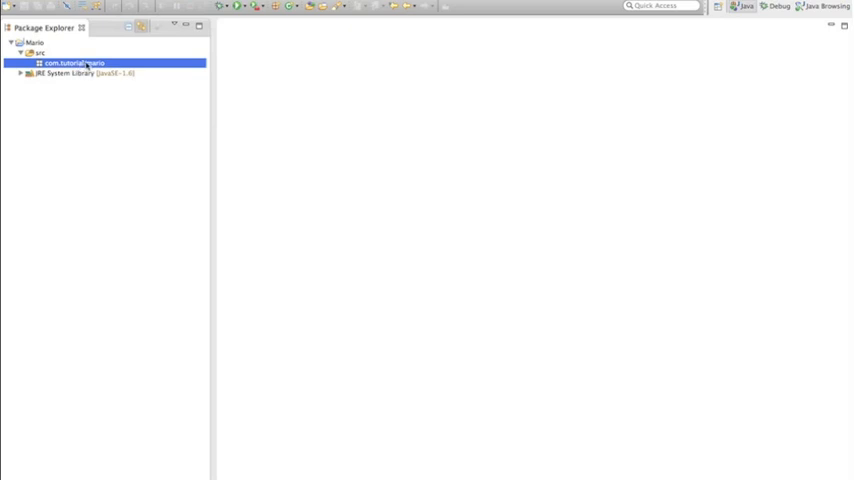
- Bring up the context menu for the com.tutorial.mario package under src
{"action": "right_click", "coordinate": [74, 62]}
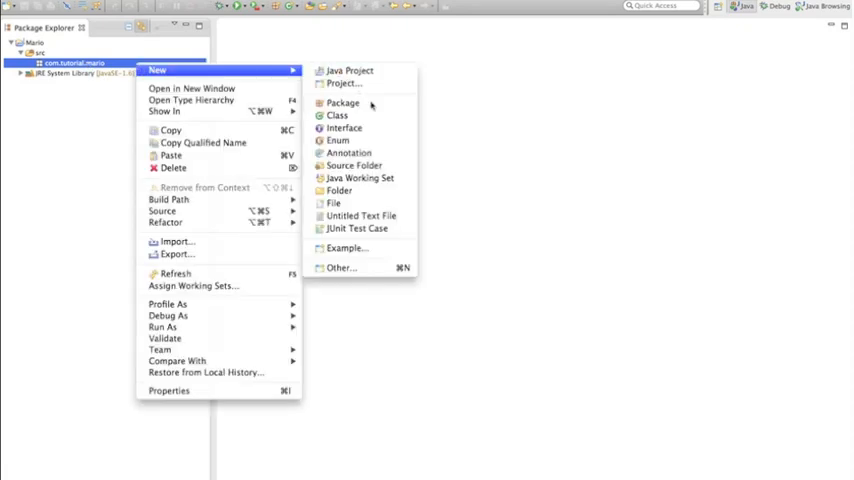
- Start a new class in the package and settle its name as Game
{"action": "left_click", "coordinate": [336, 116]}
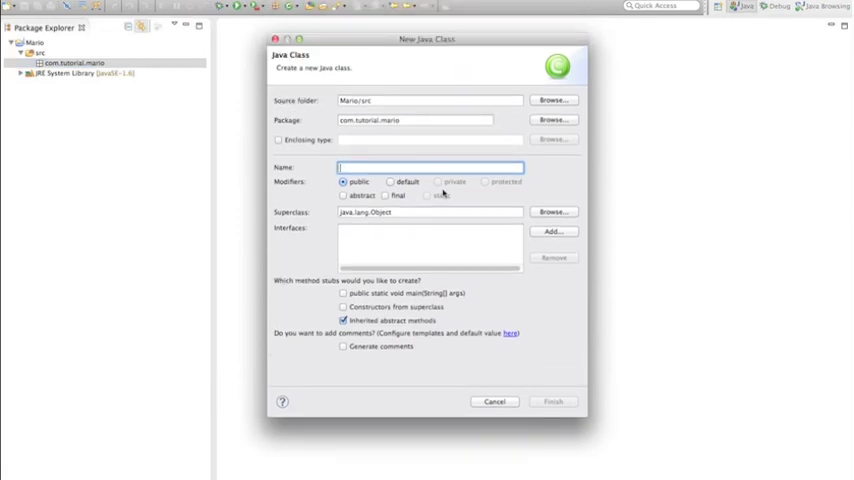
{"action": "mouse_move", "coordinate": [440, 196]}
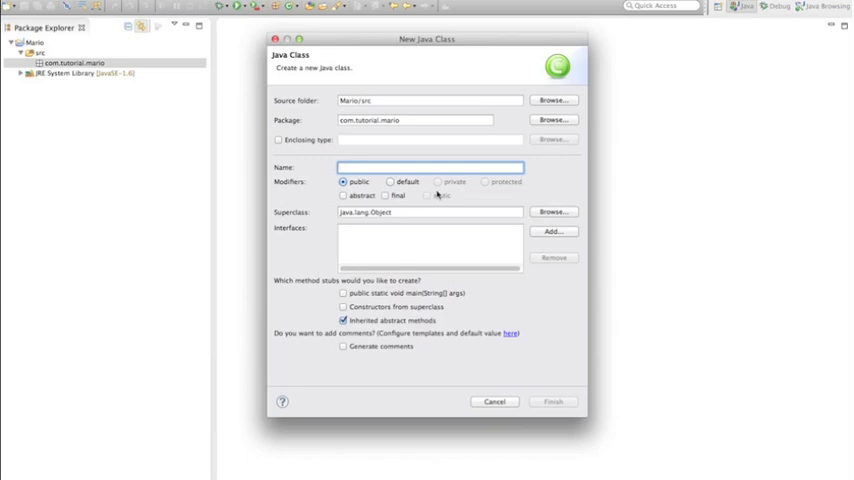
{"action": "left_click", "coordinate": [428, 168]}
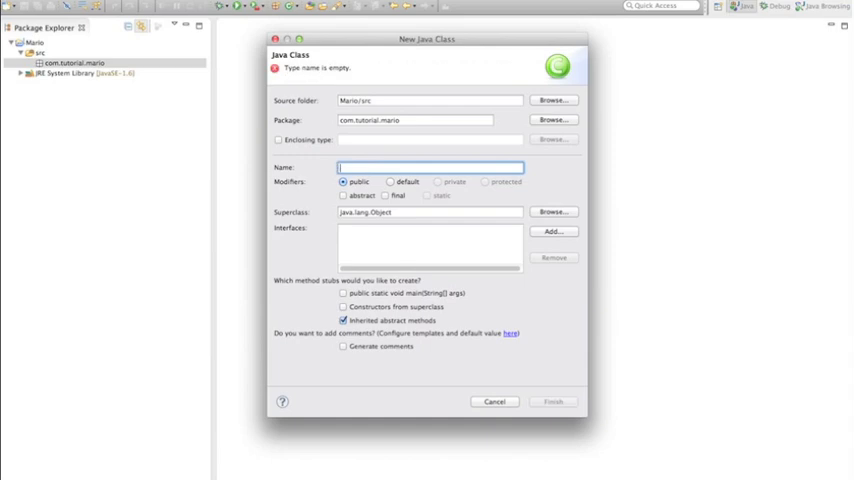
{"action": "type", "text": "Main"}
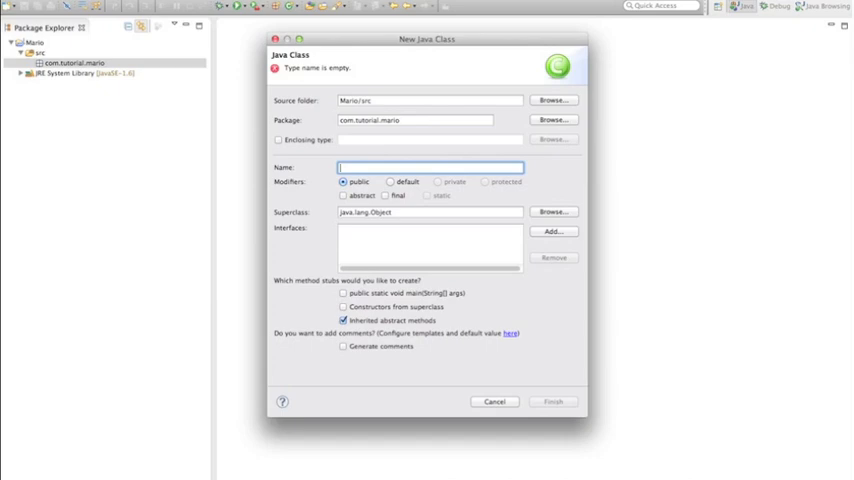
{"action": "type", "text": "Game"}
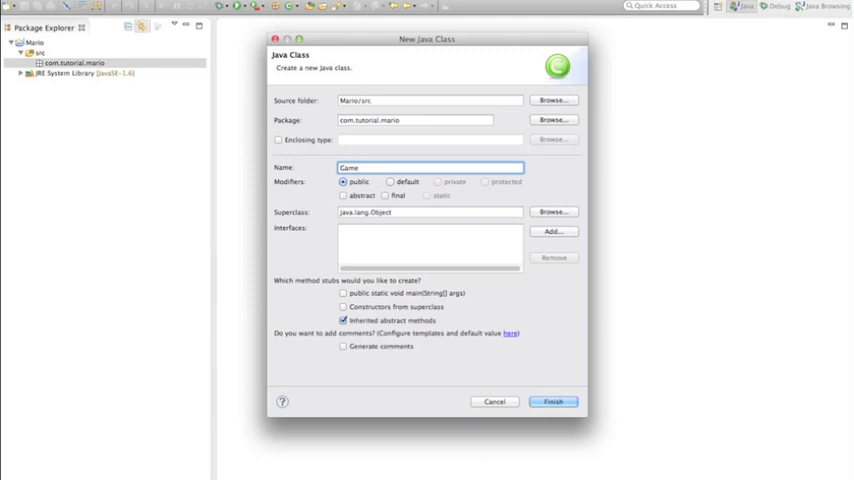
{"action": "type", "text": "M"}
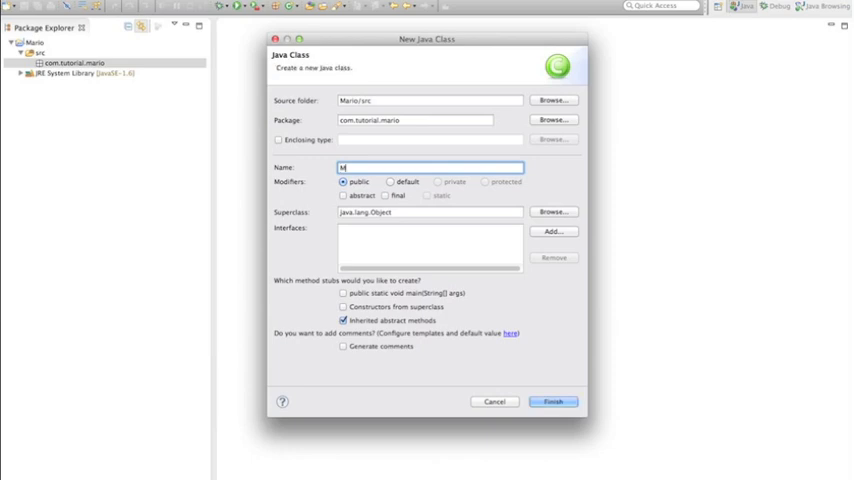
{"action": "type", "text": "ain"}
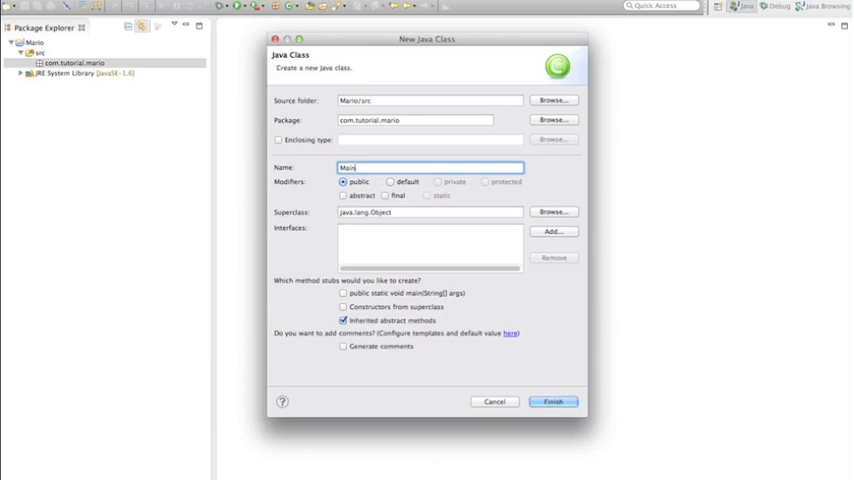
{"action": "type", "text": "Game"}
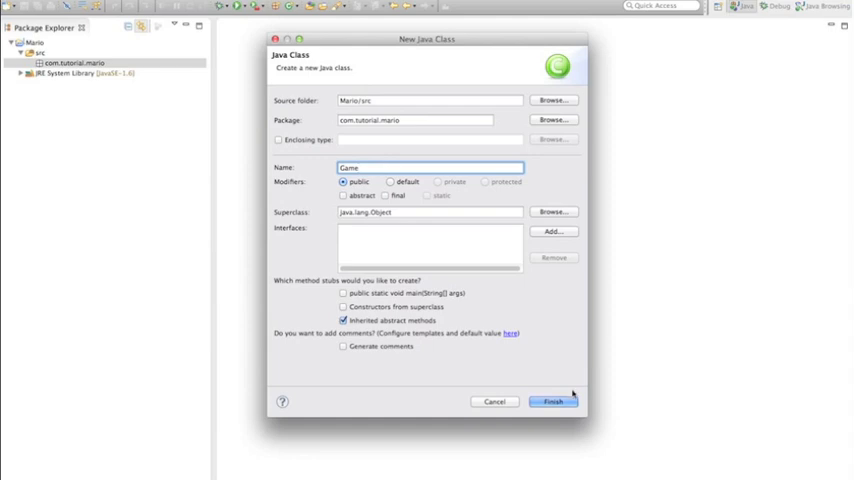
- Create the Game class and bring Game.java up in the editor
{"action": "left_click", "coordinate": [552, 400]}
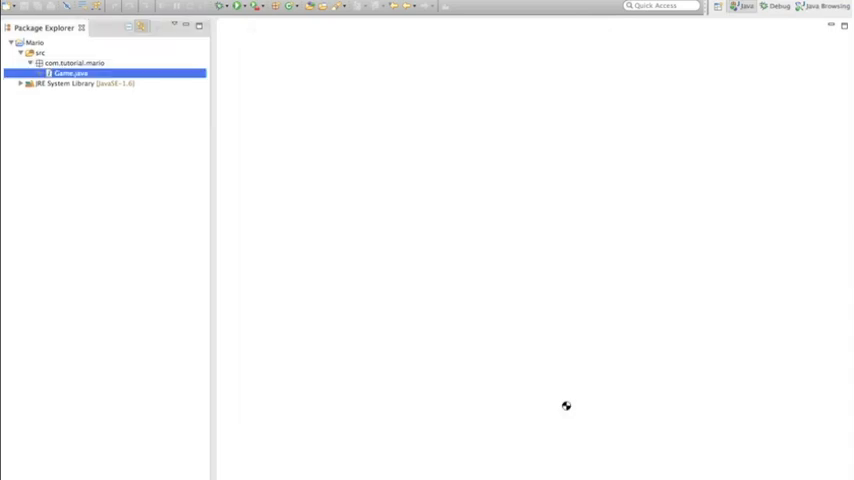
{"action": "double_click", "coordinate": [68, 72]}
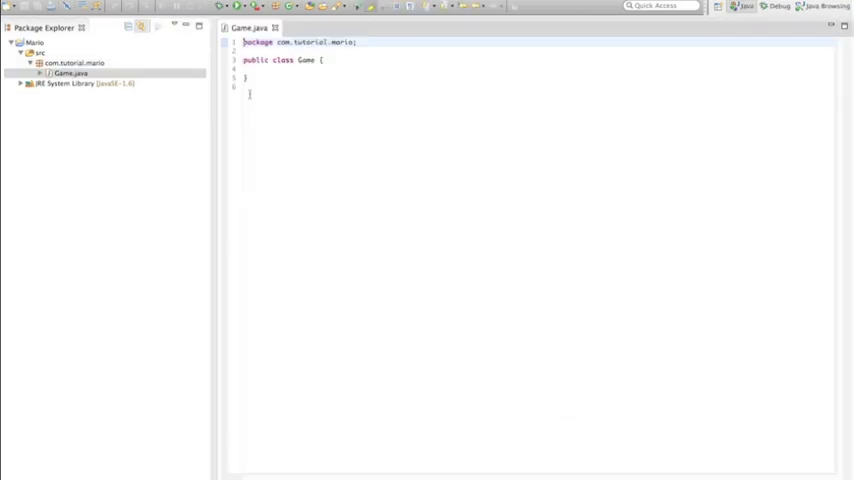